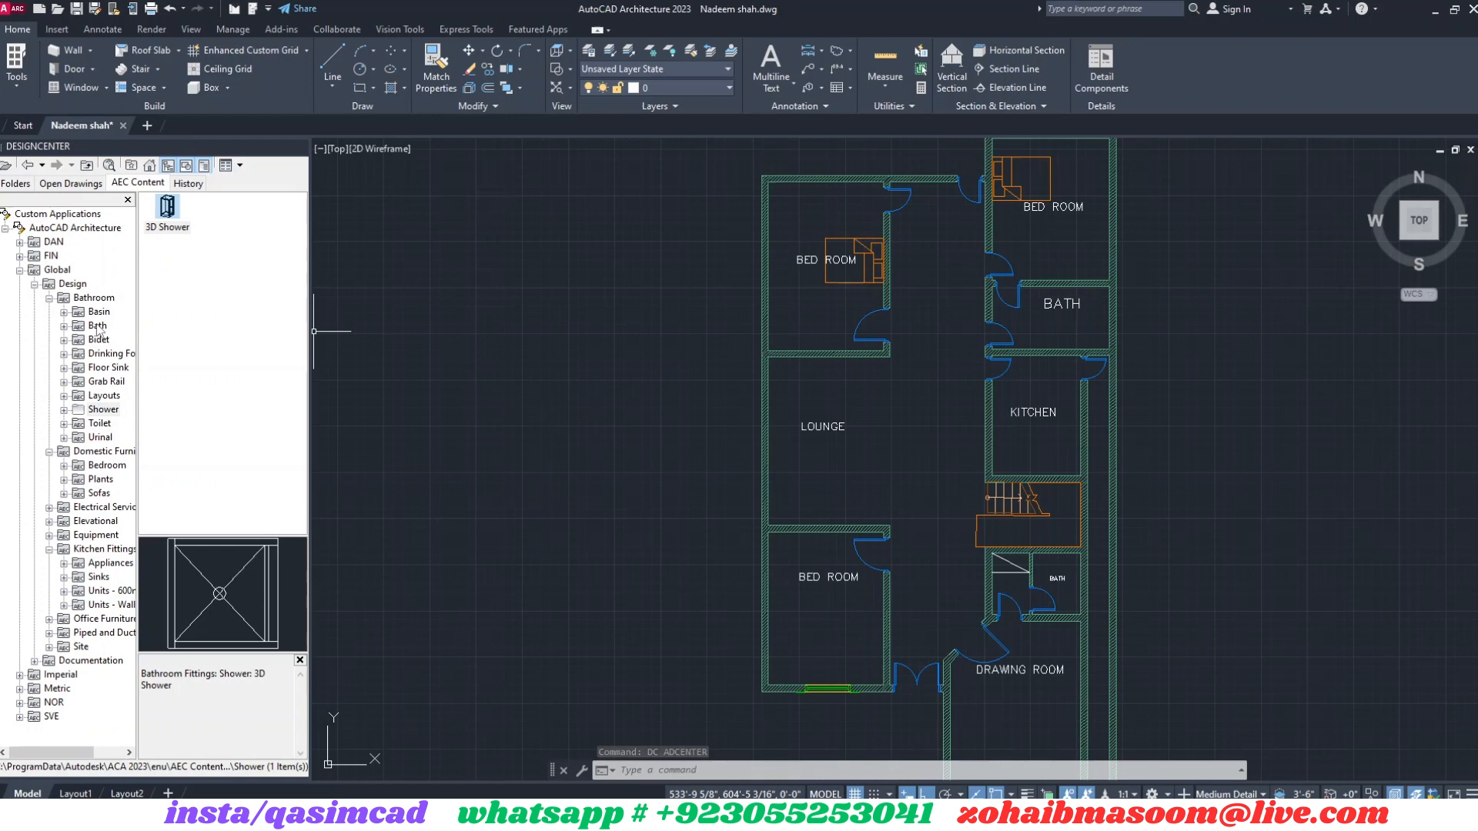
Insert the Oval basin from Bathroom > Basin against the bath's left wall
left_click(98, 312)
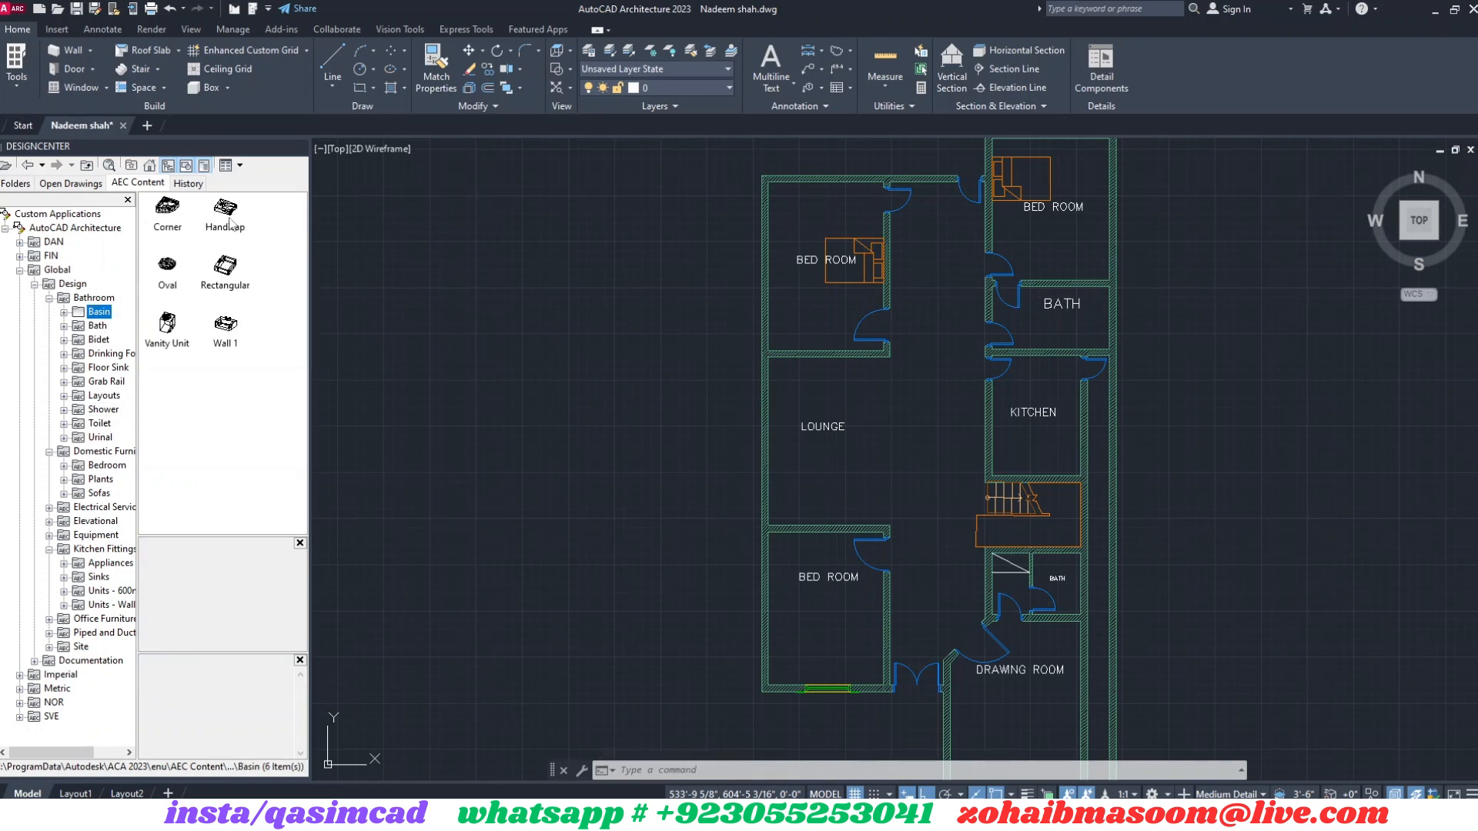
right_click(167, 265)
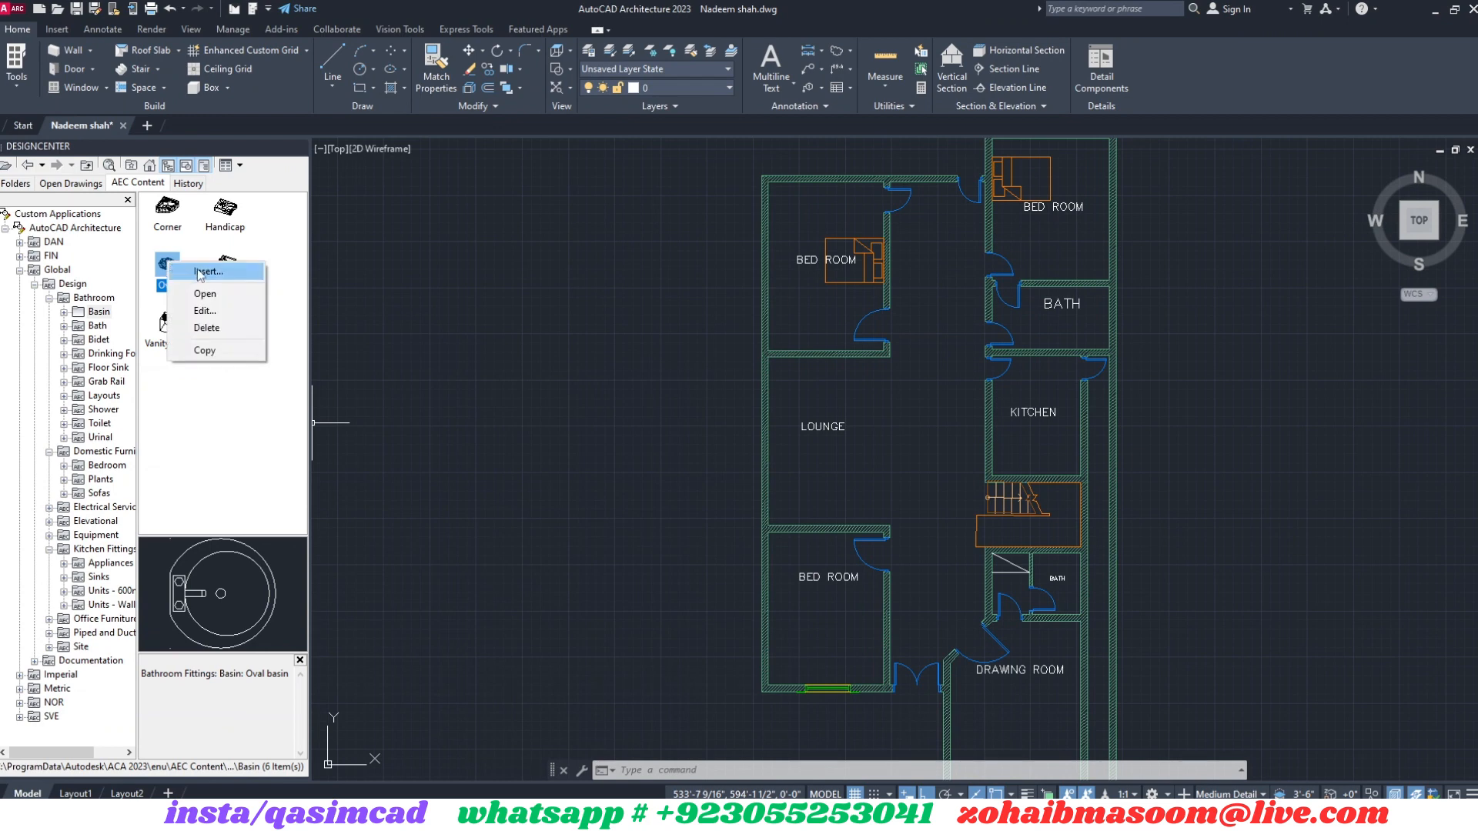
left_click(207, 271)
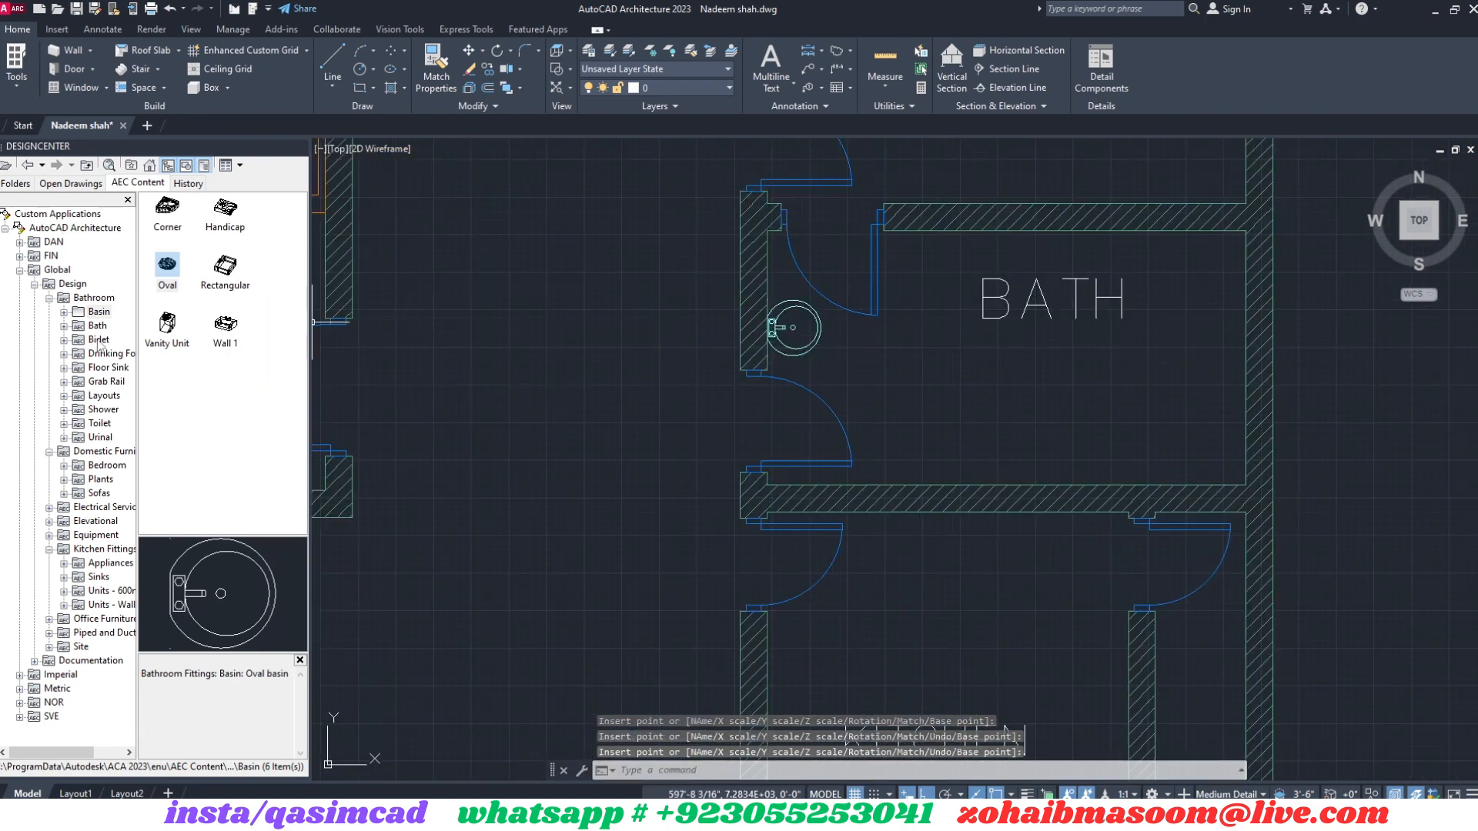
Place the 3D Bath along the bath's right wall, rotated 90 degrees
left_click(97, 325)
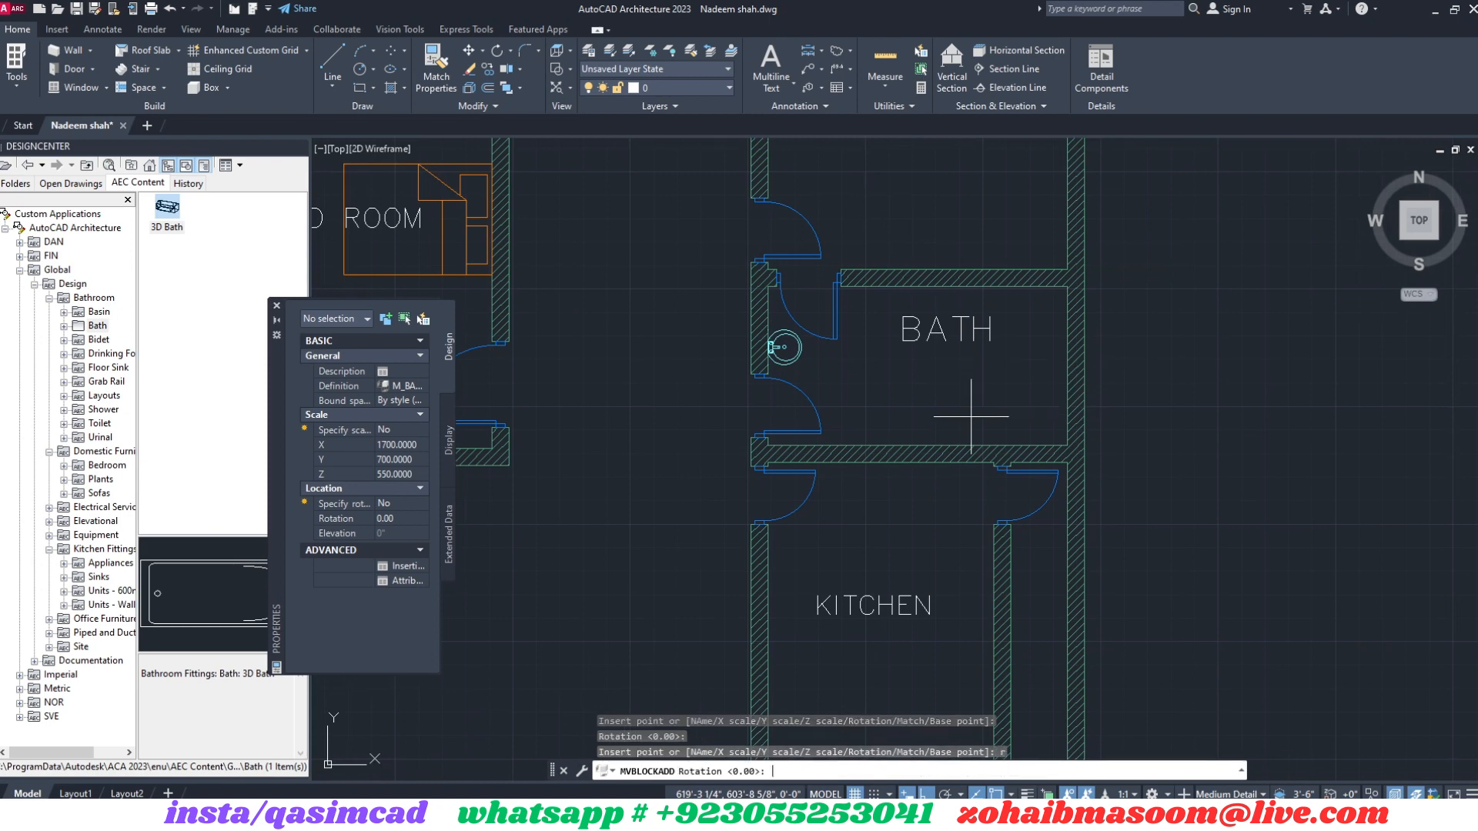
type("90")
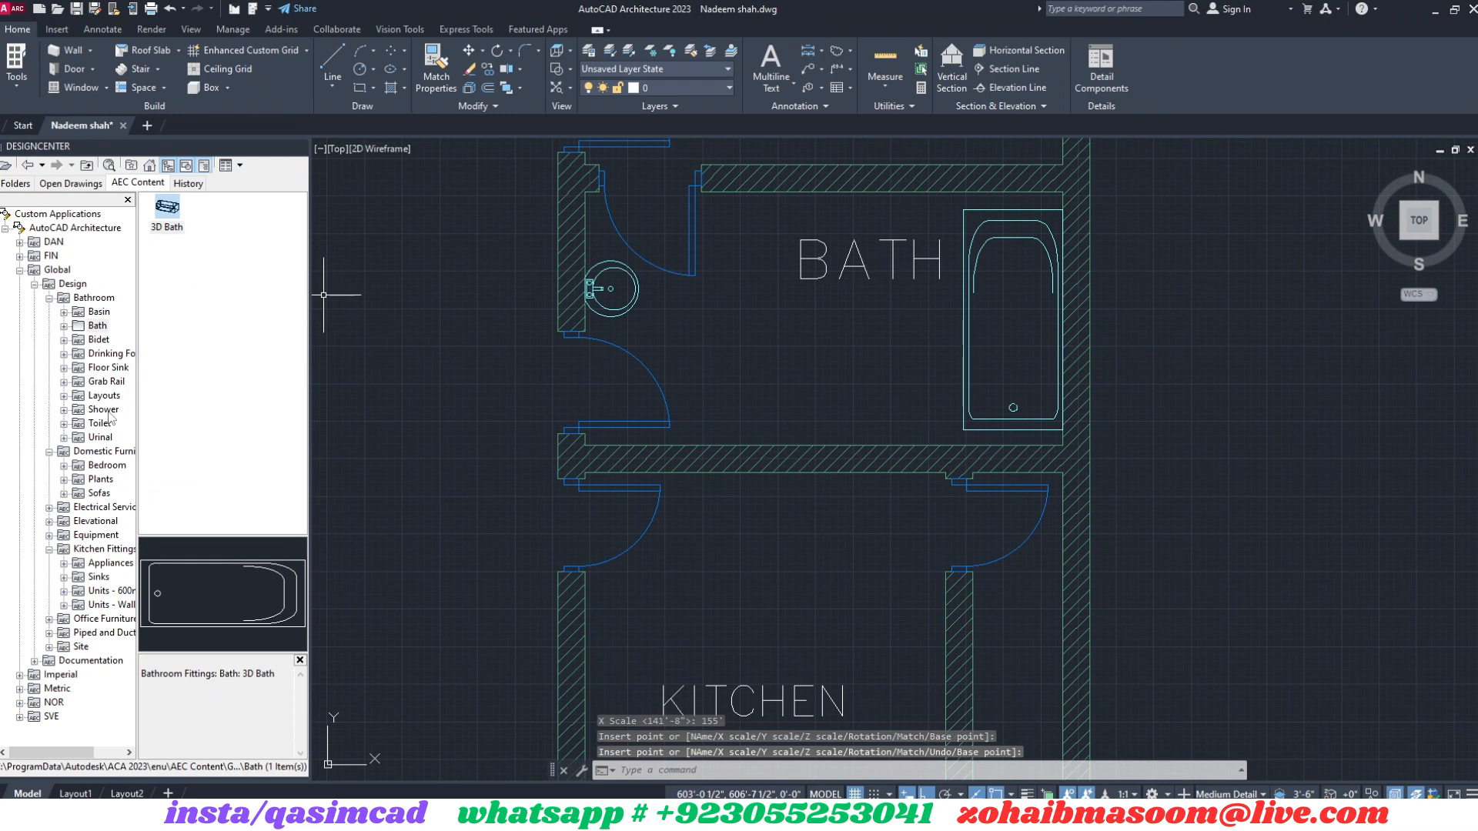
left_click(99, 422)
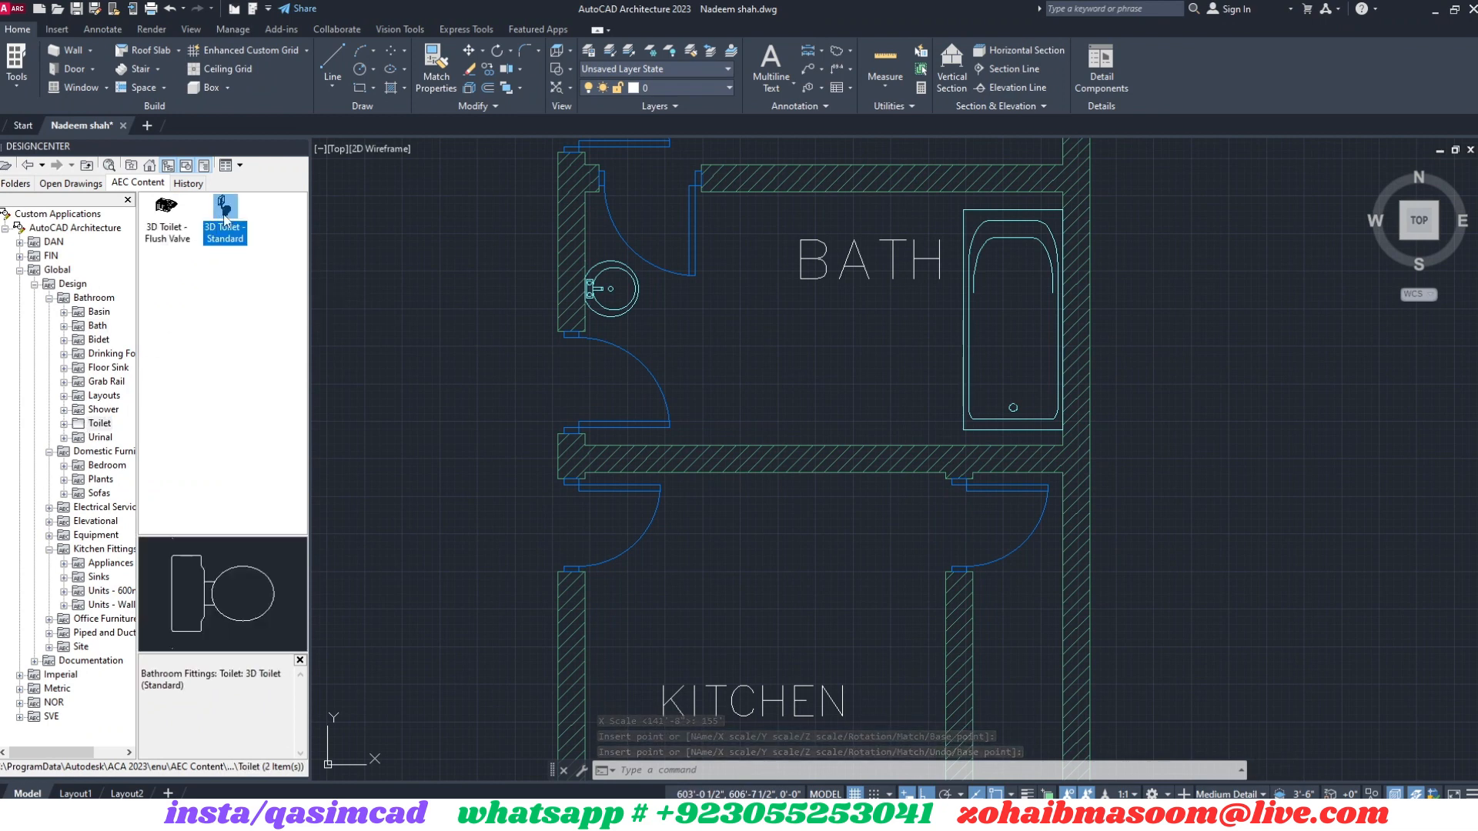
Insert the 3D Toilet - Standard into the smaller bath near the drawing room
left_click(167, 215)
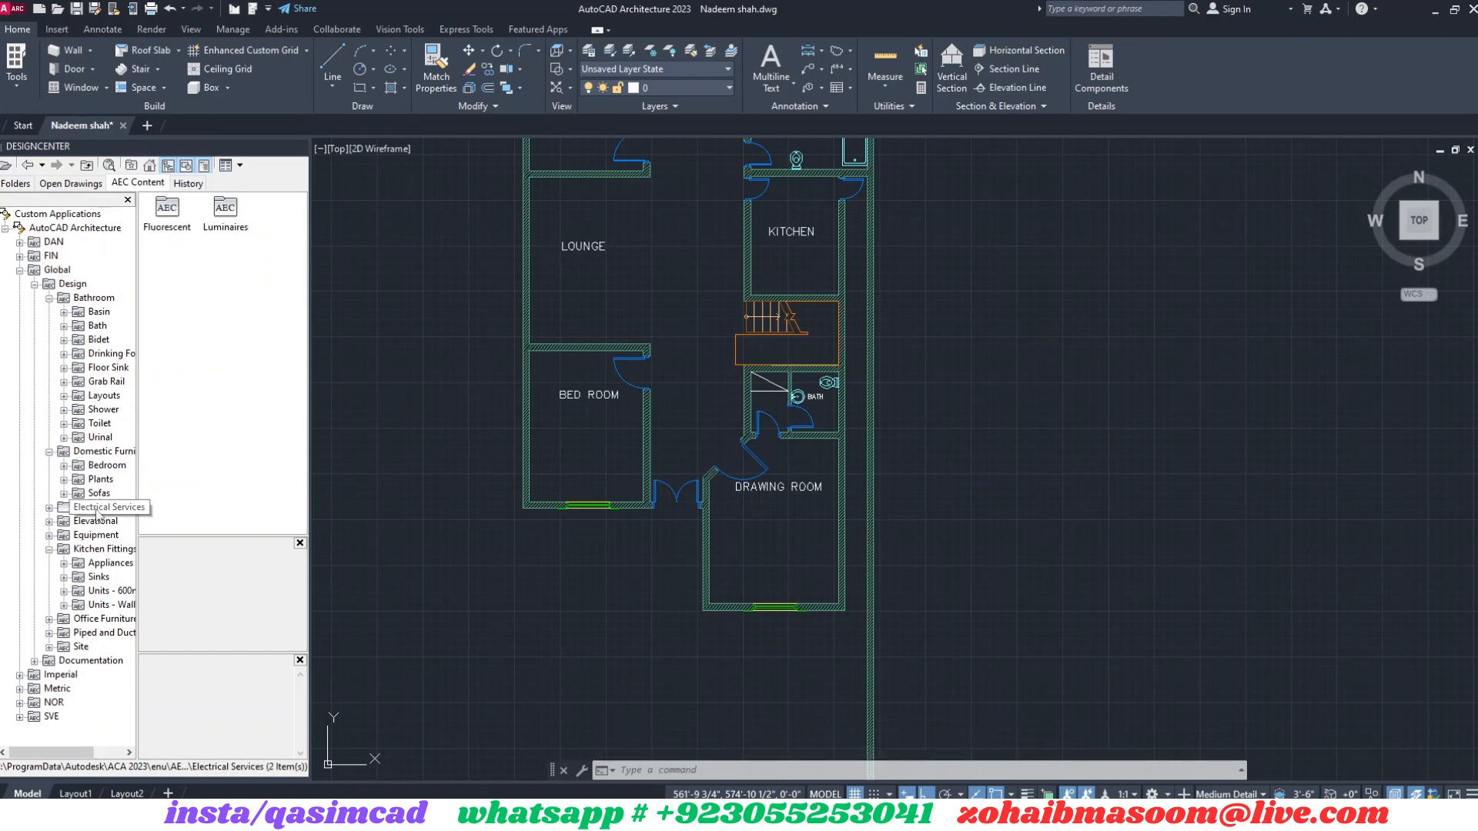
Insert the 3D Double Bed from Bedroom furniture, then pick a 600mm kitchen unit
left_click(108, 507)
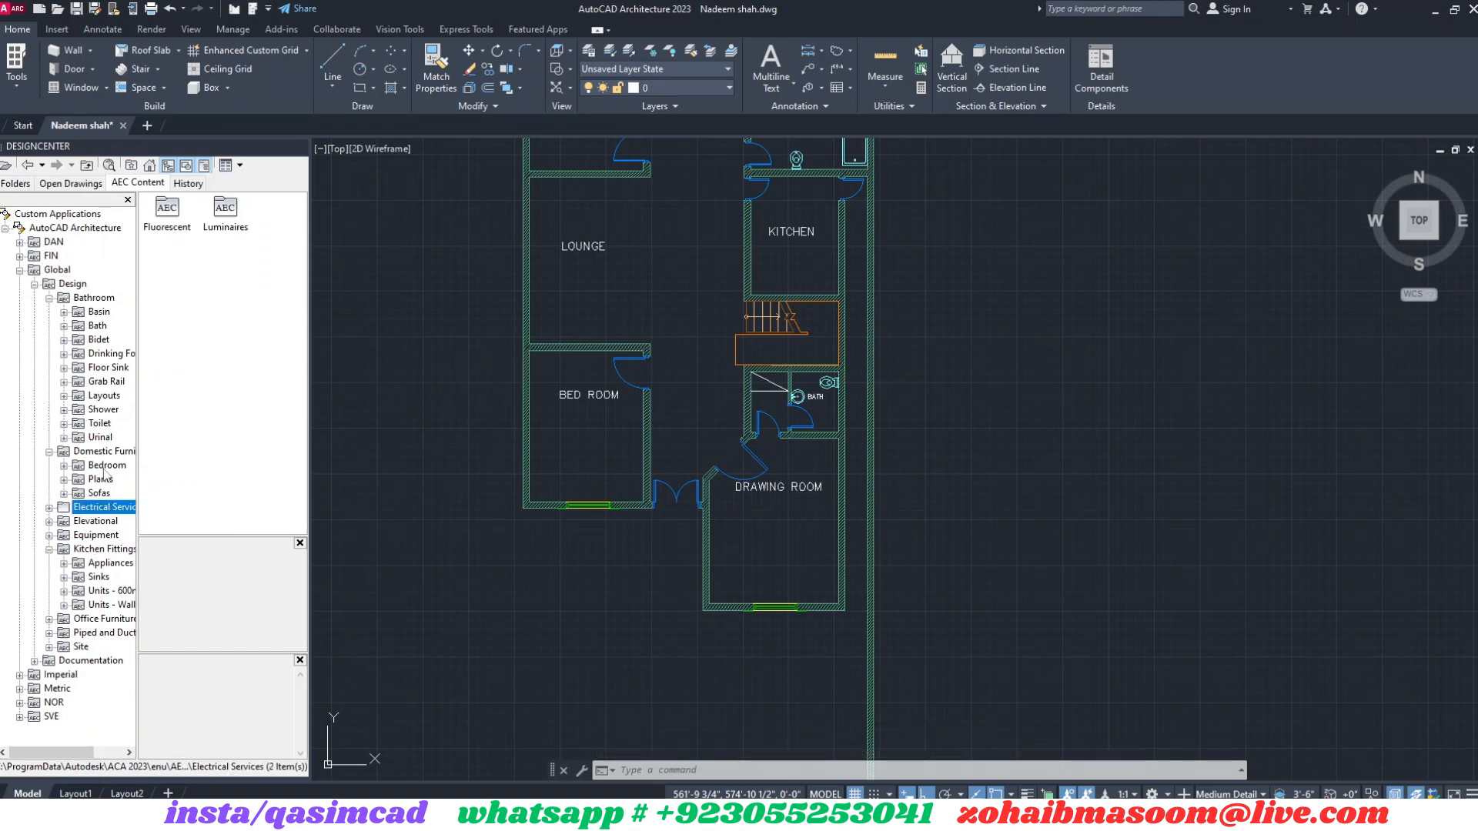
right_click(162, 279)
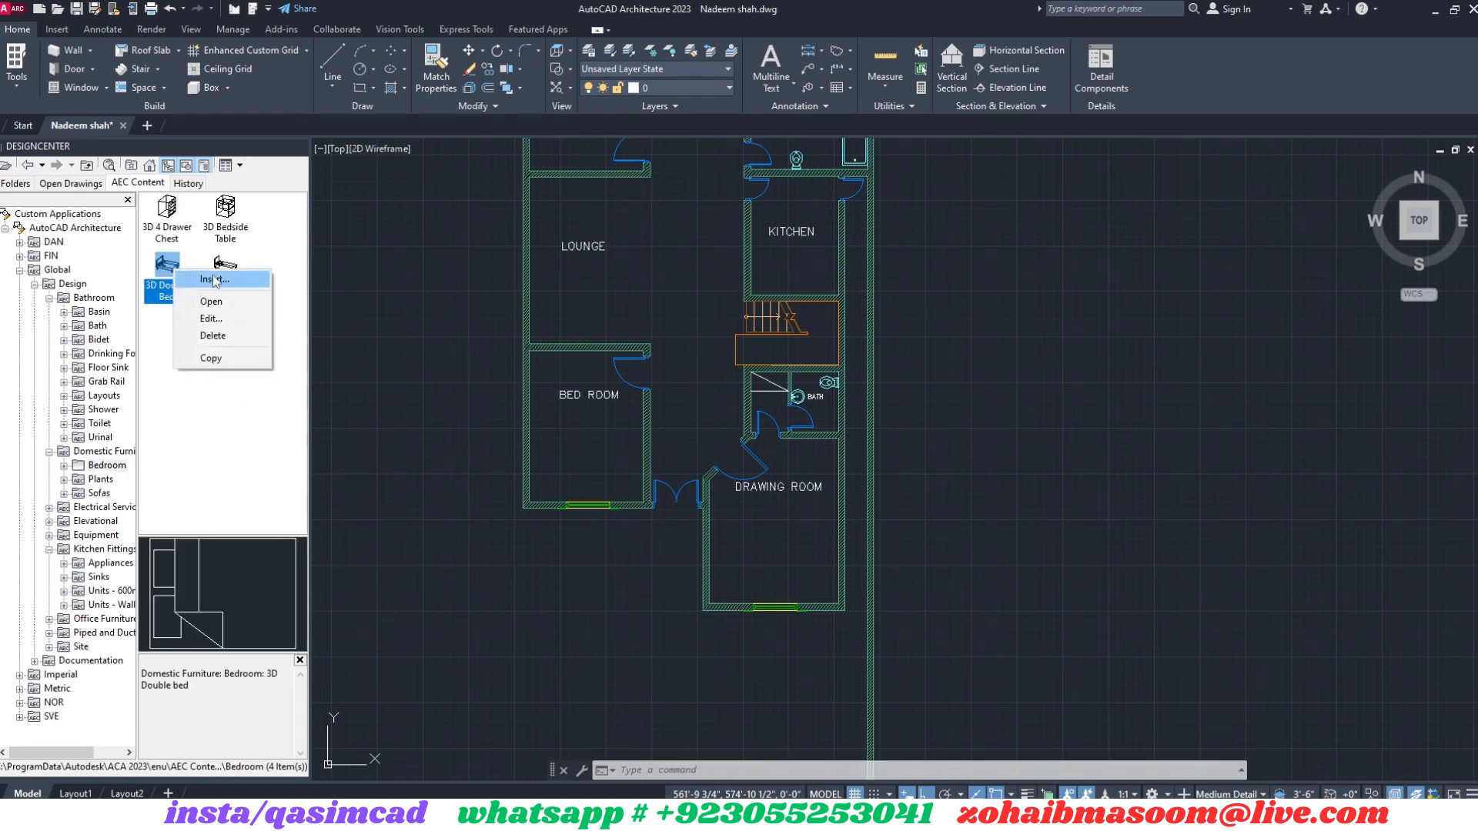
left_click(215, 280)
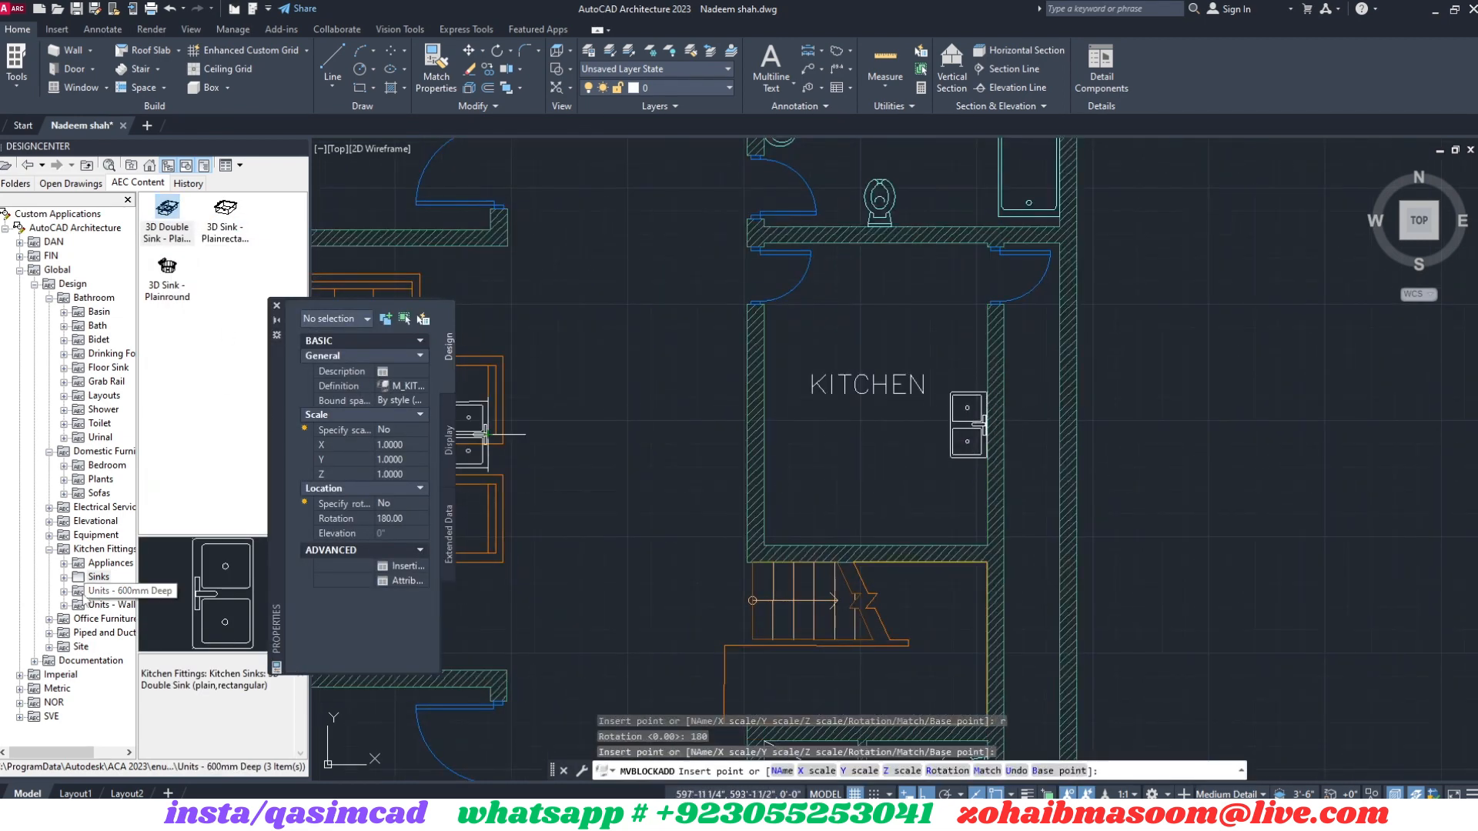
right_click(167, 381)
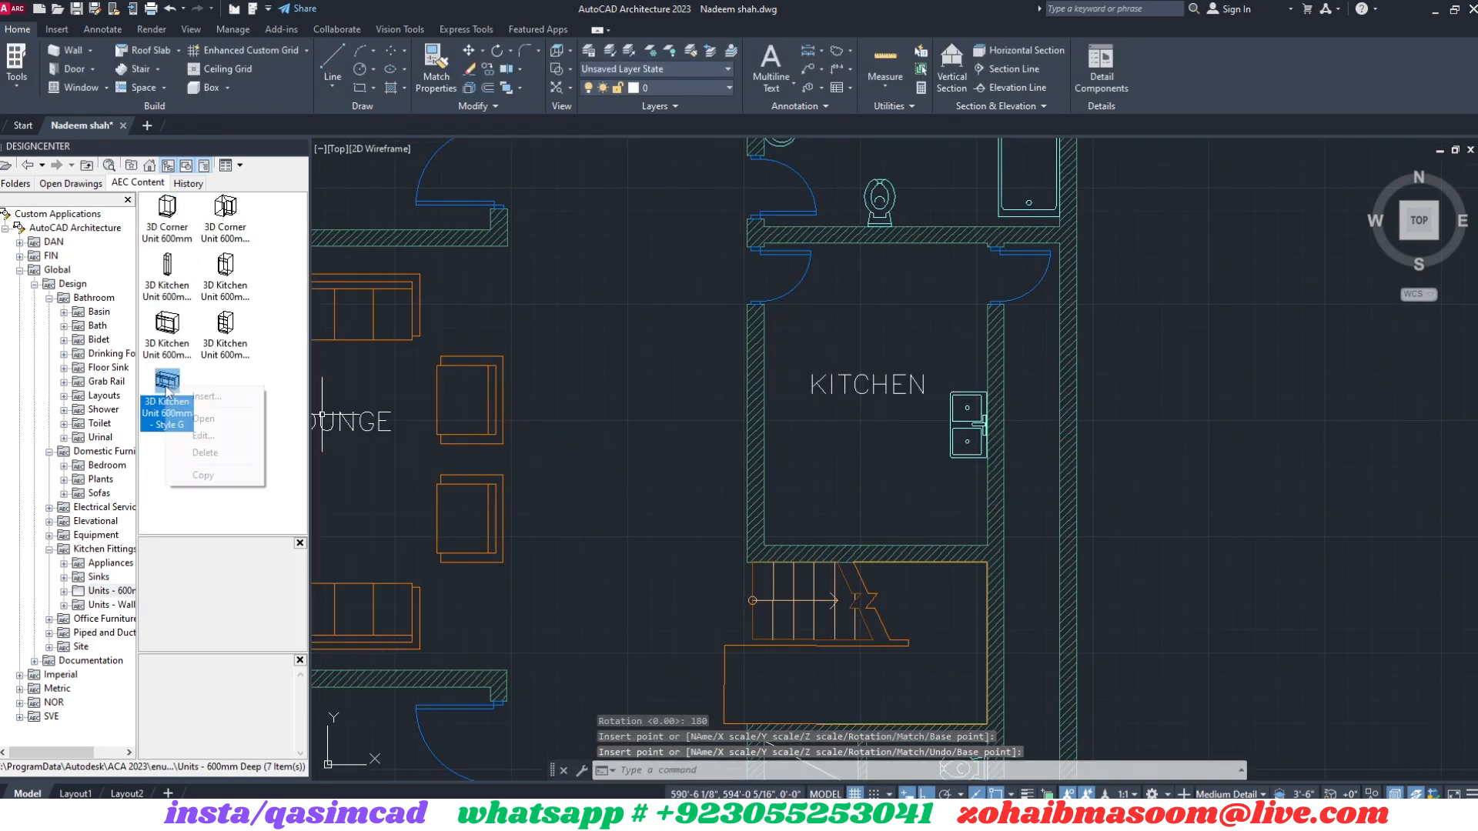